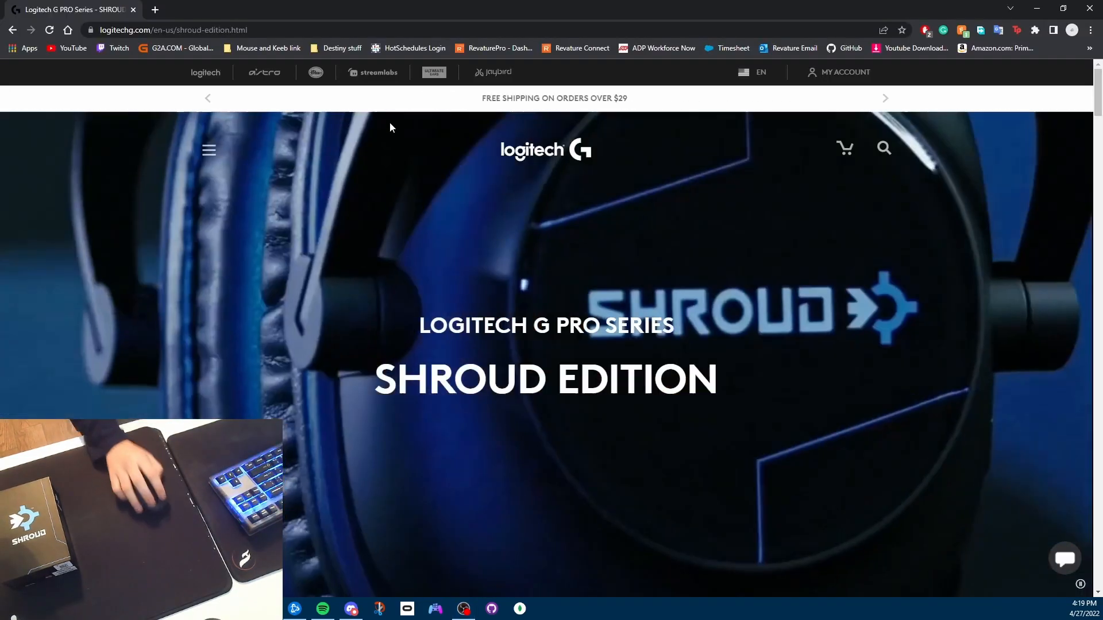
{"action": "scroll", "scroll_direction": "down", "scroll_amount": 3}
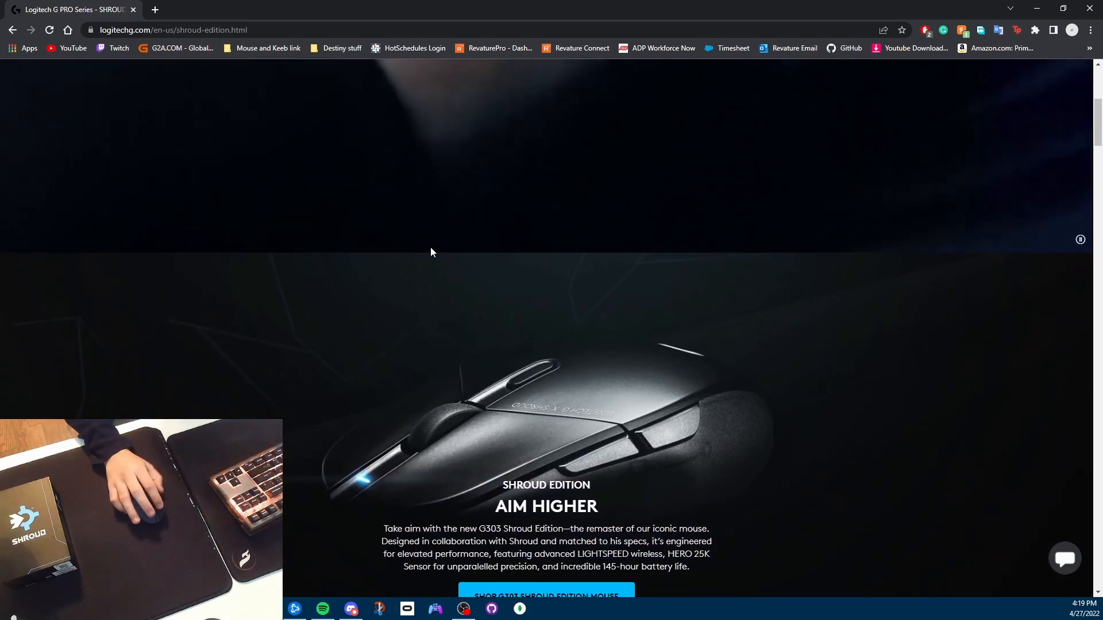
{"action": "scroll", "scroll_direction": "down", "scroll_amount": 3}
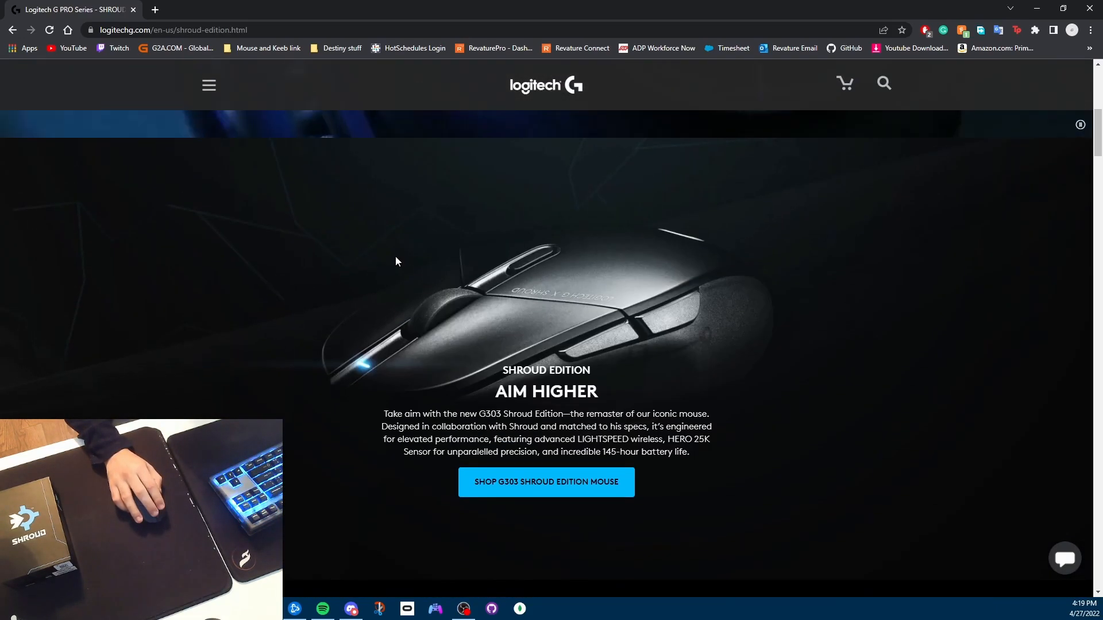
{"action": "scroll", "scroll_direction": "down", "scroll_amount": 3}
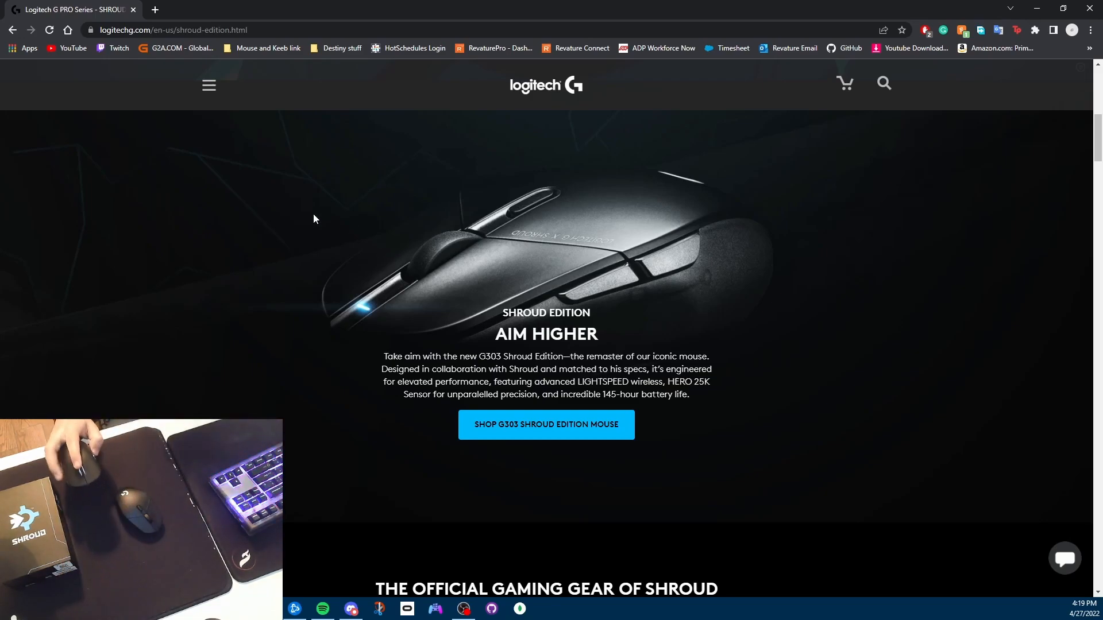
{"action": "scroll", "scroll_direction": "down", "scroll_amount": 3}
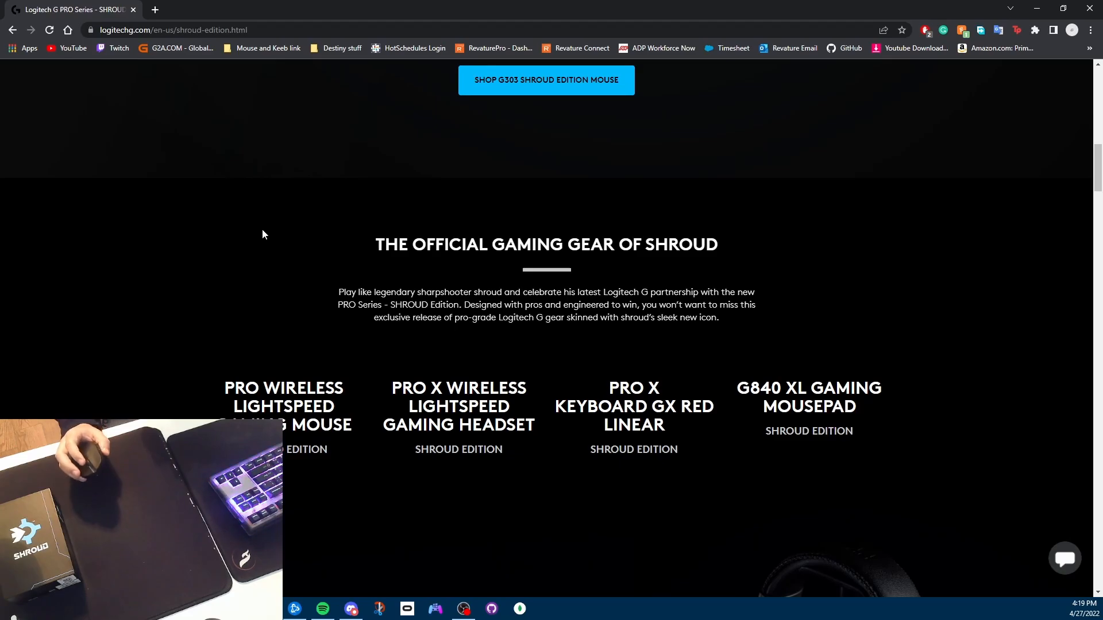
{"action": "scroll", "scroll_direction": "down", "scroll_amount": 3}
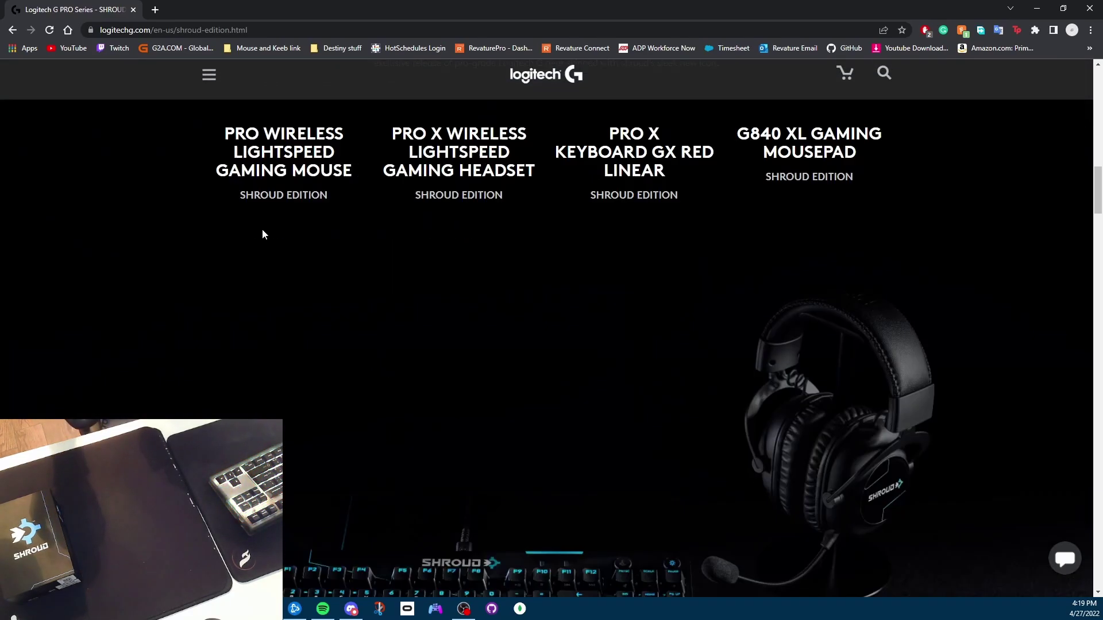
{"action": "scroll", "scroll_direction": "up", "scroll_amount": 3}
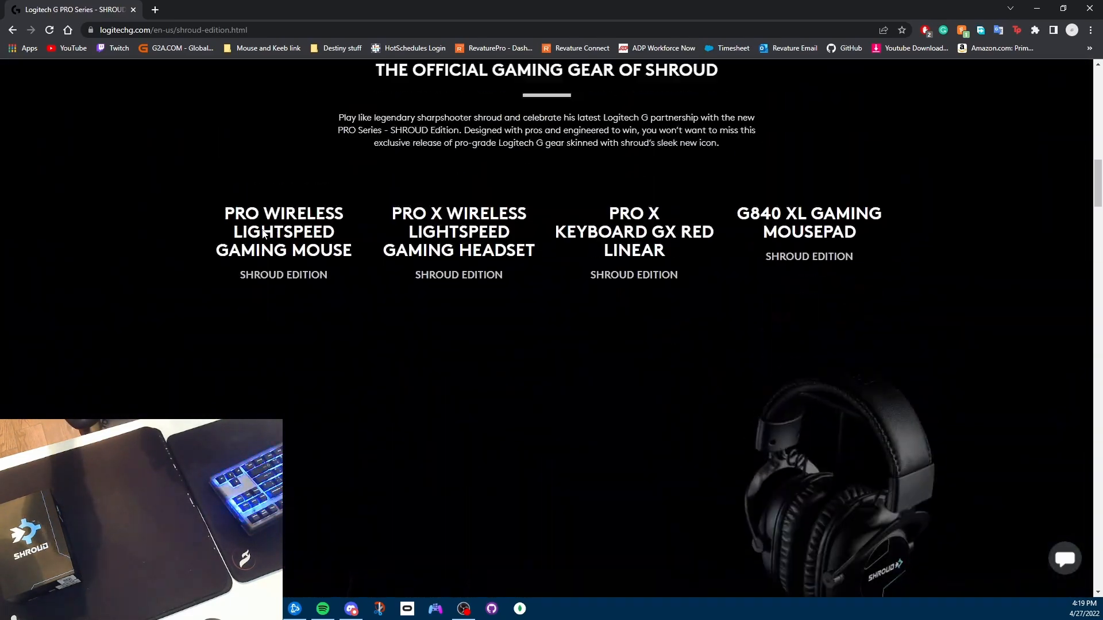
{"action": "scroll", "scroll_direction": "down", "scroll_amount": 3}
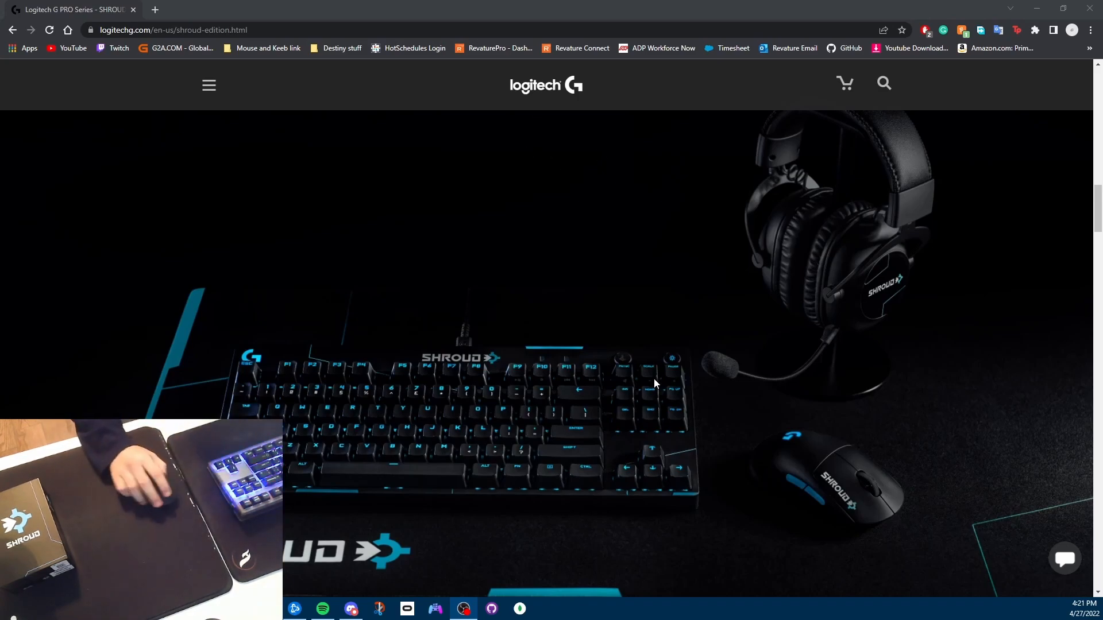
{"action": "scroll", "scroll_direction": "down", "scroll_amount": 3}
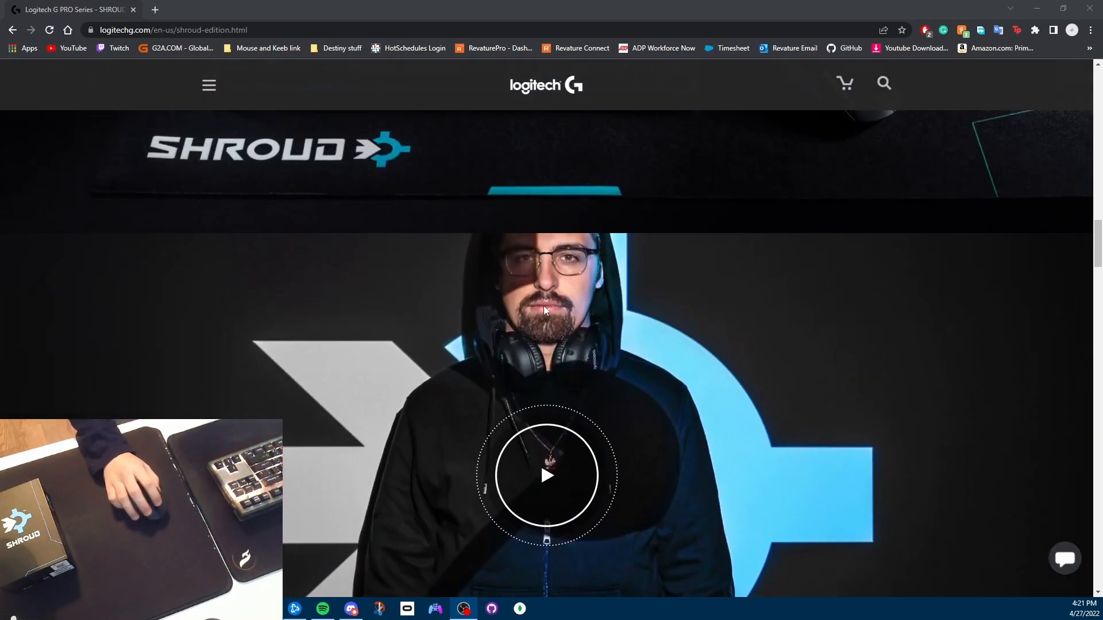
{"action": "scroll", "scroll_direction": "down", "scroll_amount": 3}
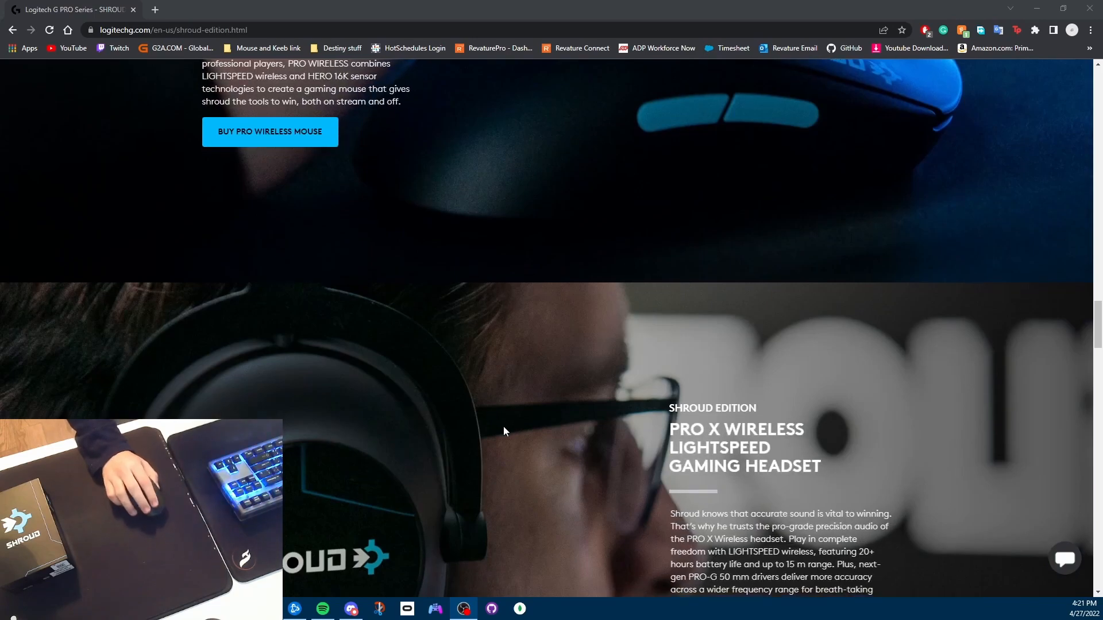
{"action": "scroll", "scroll_direction": "down", "scroll_amount": 3}
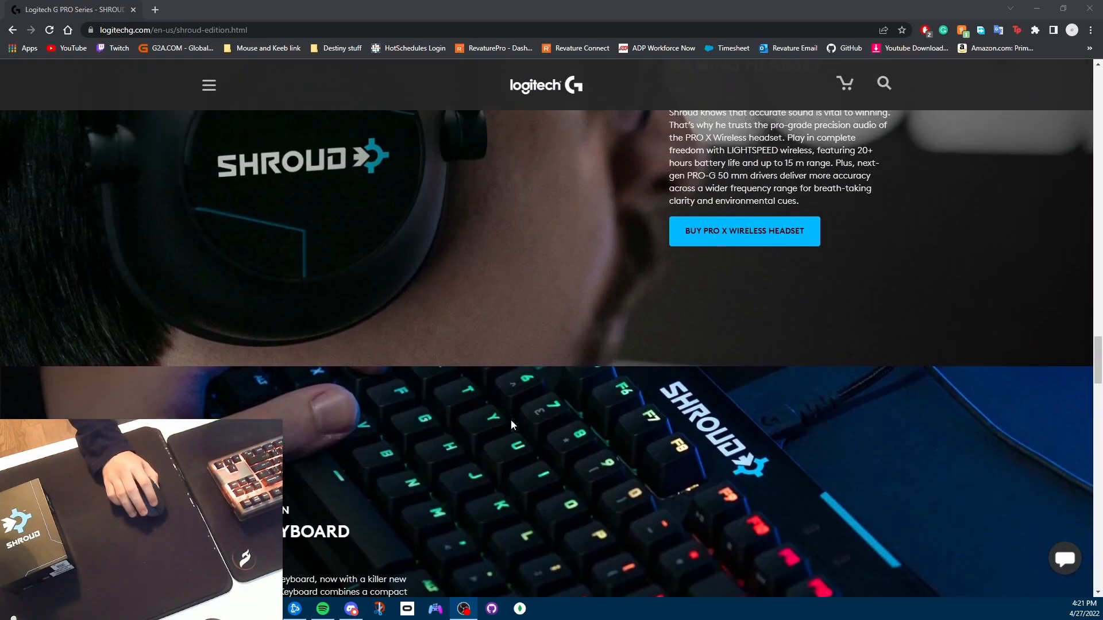
{"action": "scroll", "scroll_direction": "down", "scroll_amount": 3}
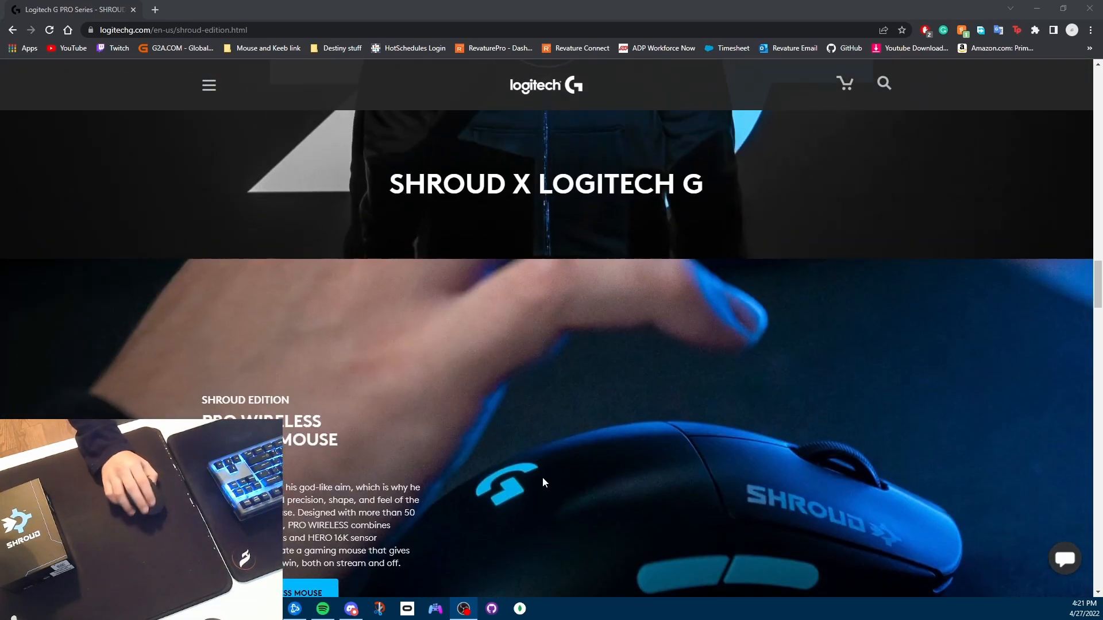
{"action": "scroll", "scroll_direction": "down", "scroll_amount": 3}
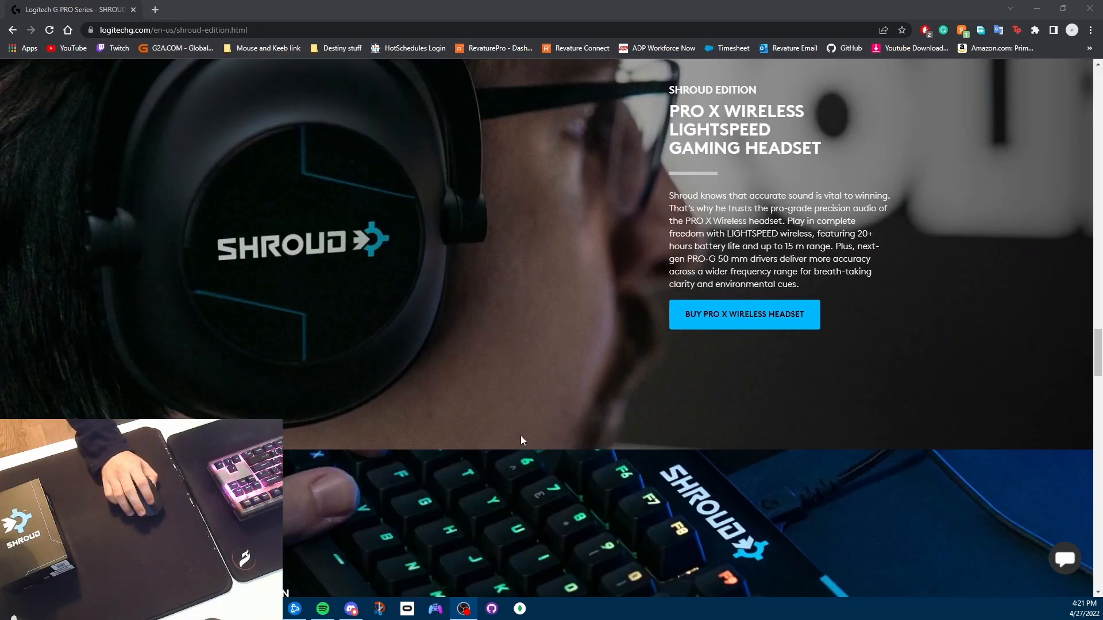
{"action": "scroll", "scroll_direction": "down", "scroll_amount": 3}
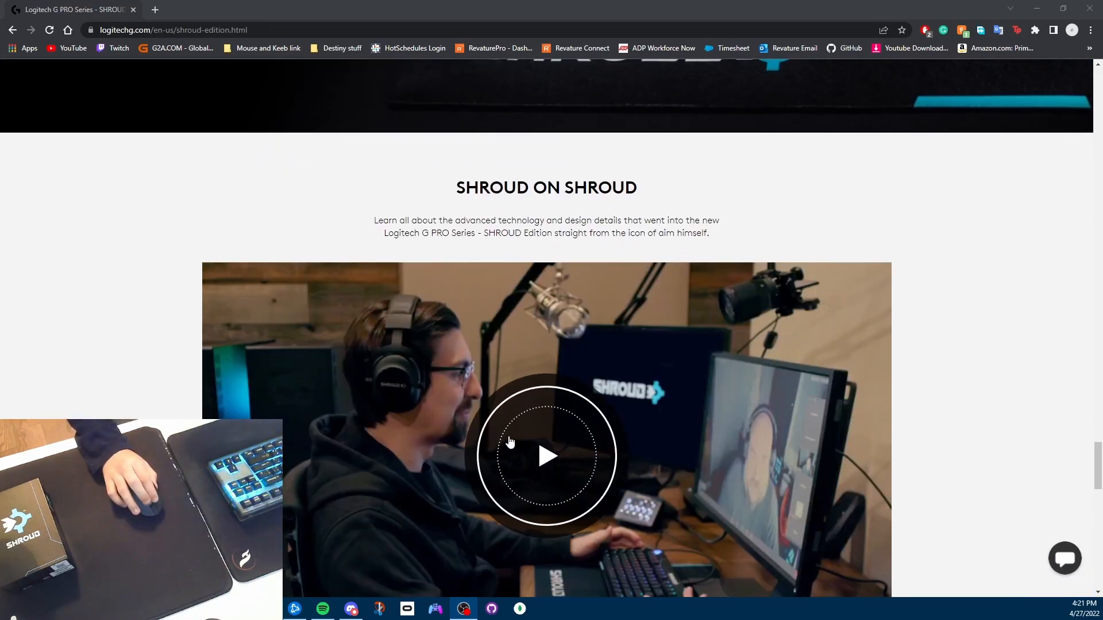
{"action": "scroll", "scroll_direction": "down", "scroll_amount": 3}
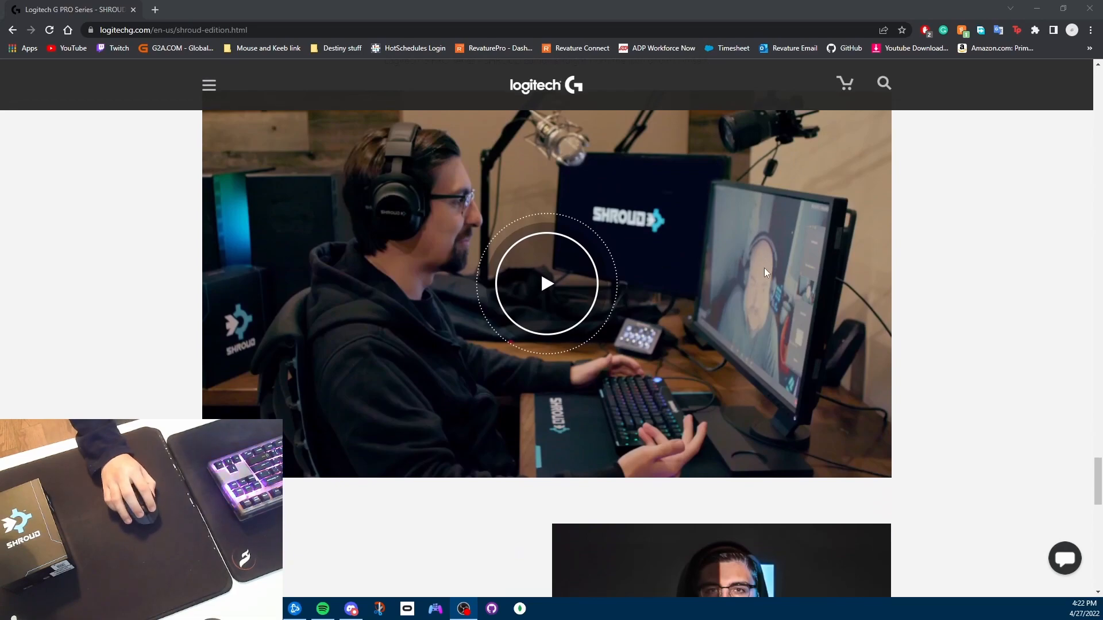
{"action": "scroll", "scroll_direction": "down", "scroll_amount": 3}
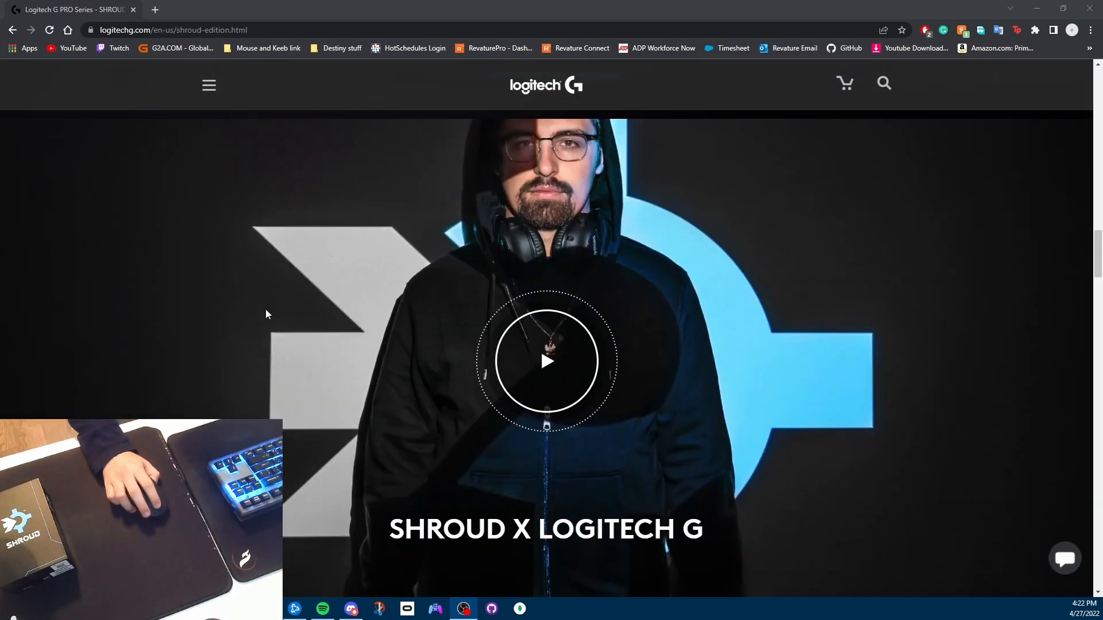
{"action": "scroll", "scroll_direction": "down", "scroll_amount": 3}
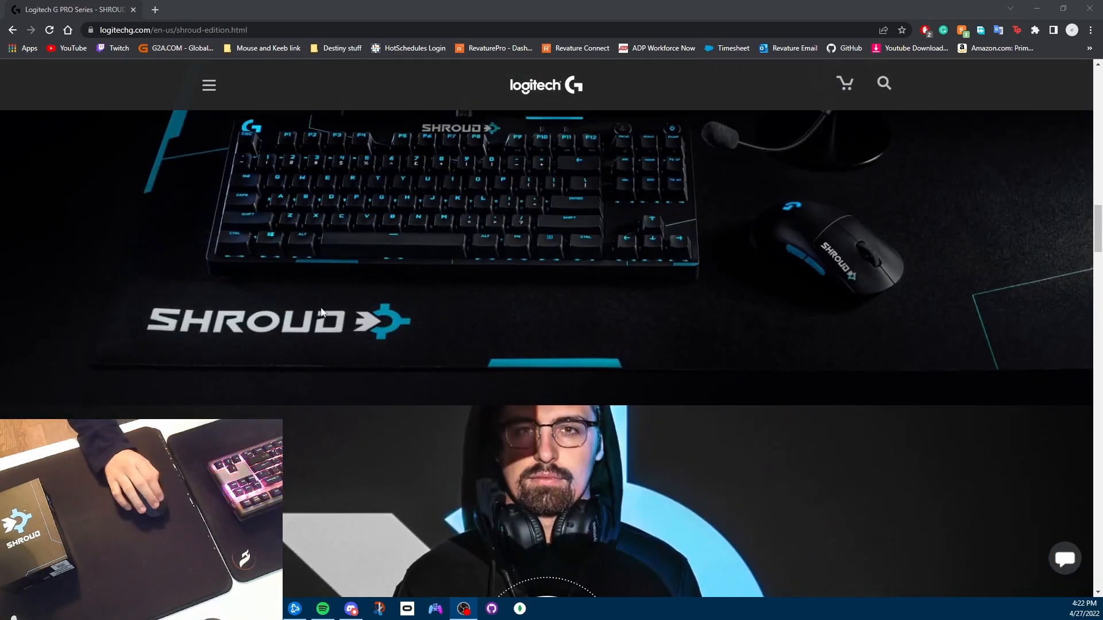
{"action": "mouse_move", "coordinate": [723, 384]}
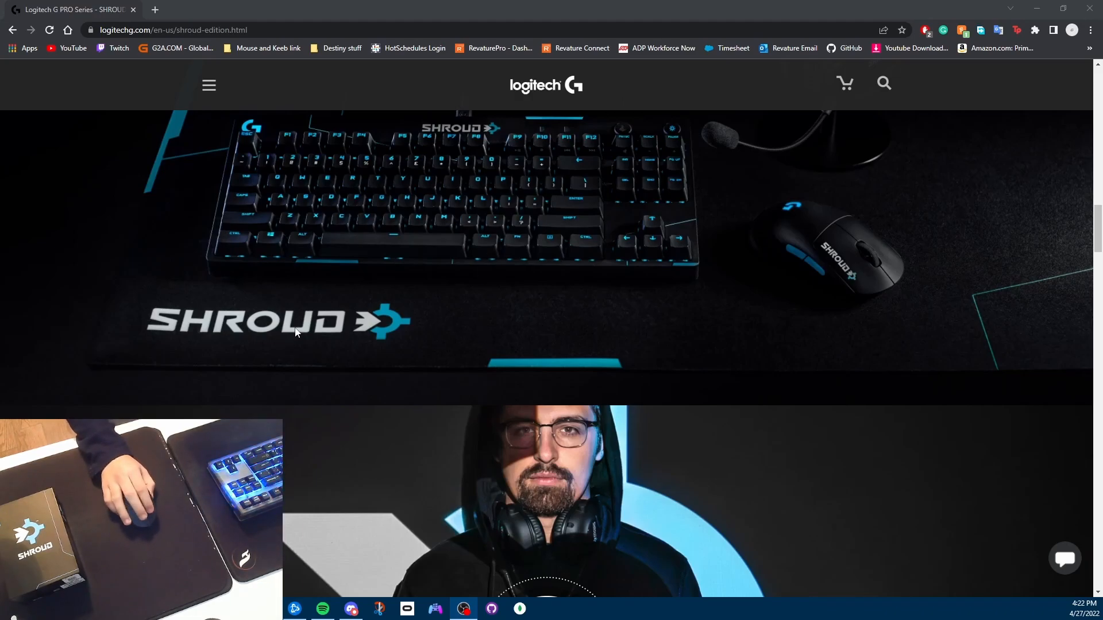
{"action": "scroll", "scroll_direction": "up", "scroll_amount": 3}
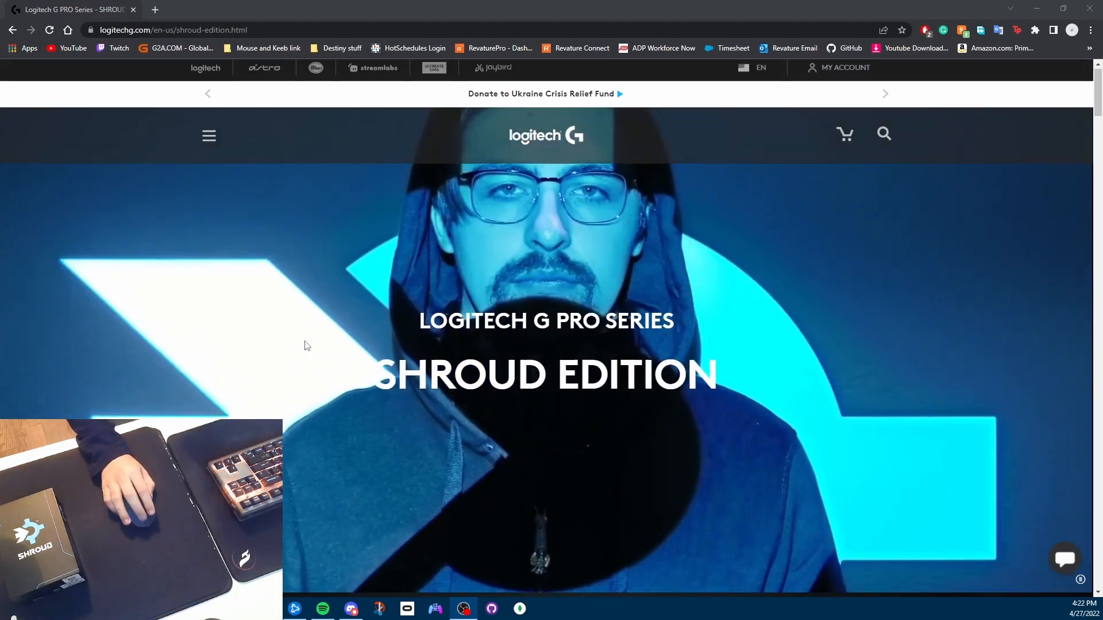